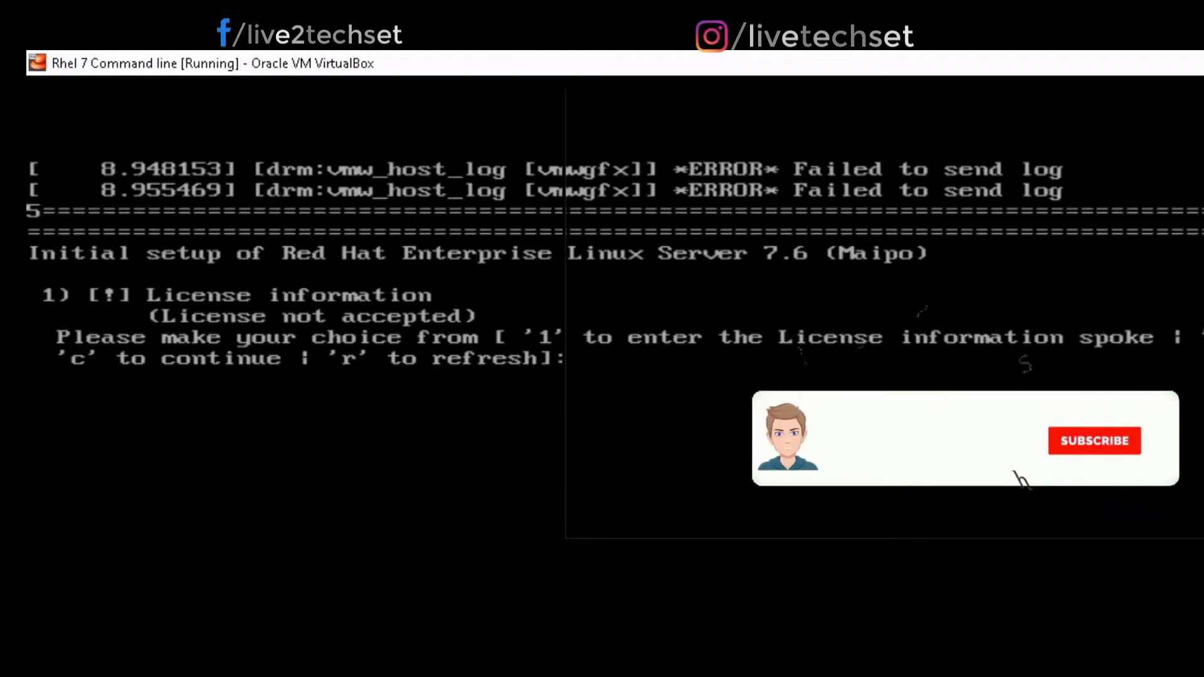
Step: Accept the Red Hat license (1, 2, then c) and continue past text initial setup to the login prompt
{"action": "left_click", "coordinate": [1094, 441]}
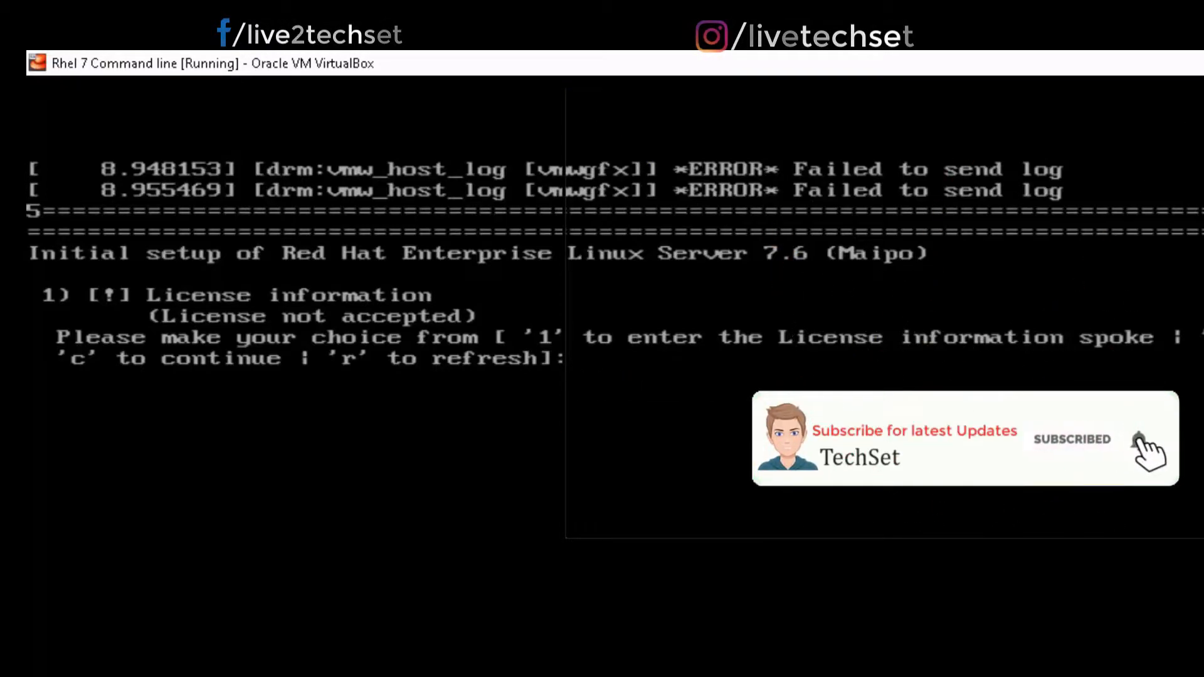
{"action": "type", "text": "1"}
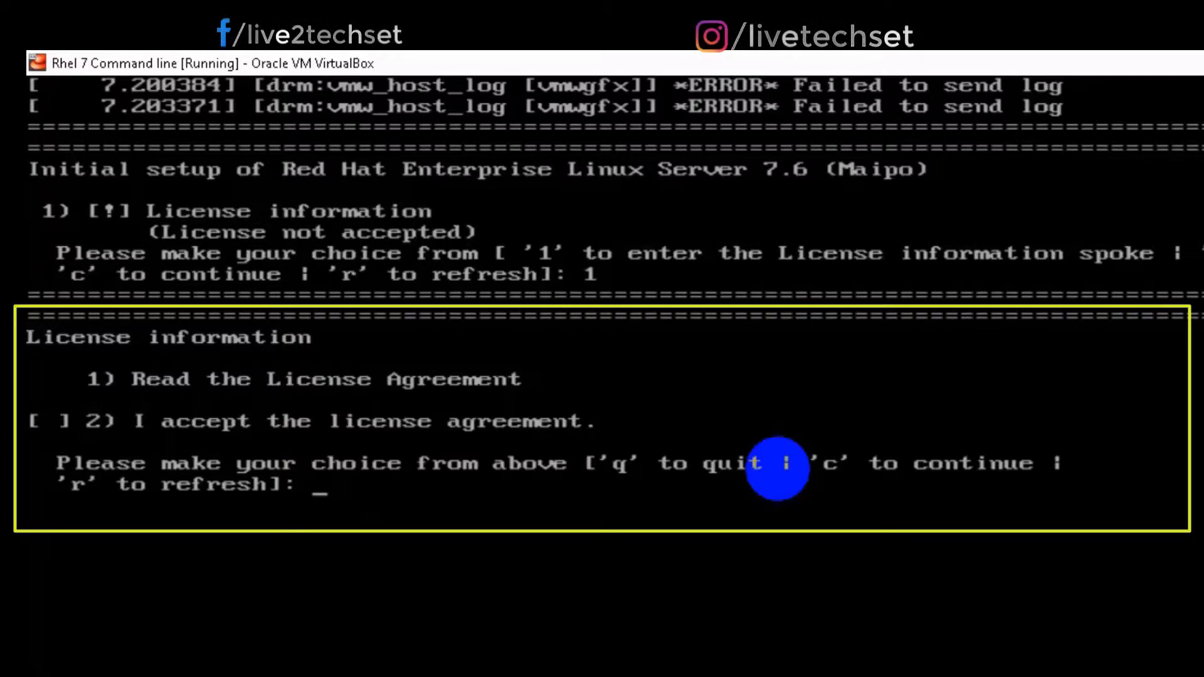
{"action": "type", "text": "2"}
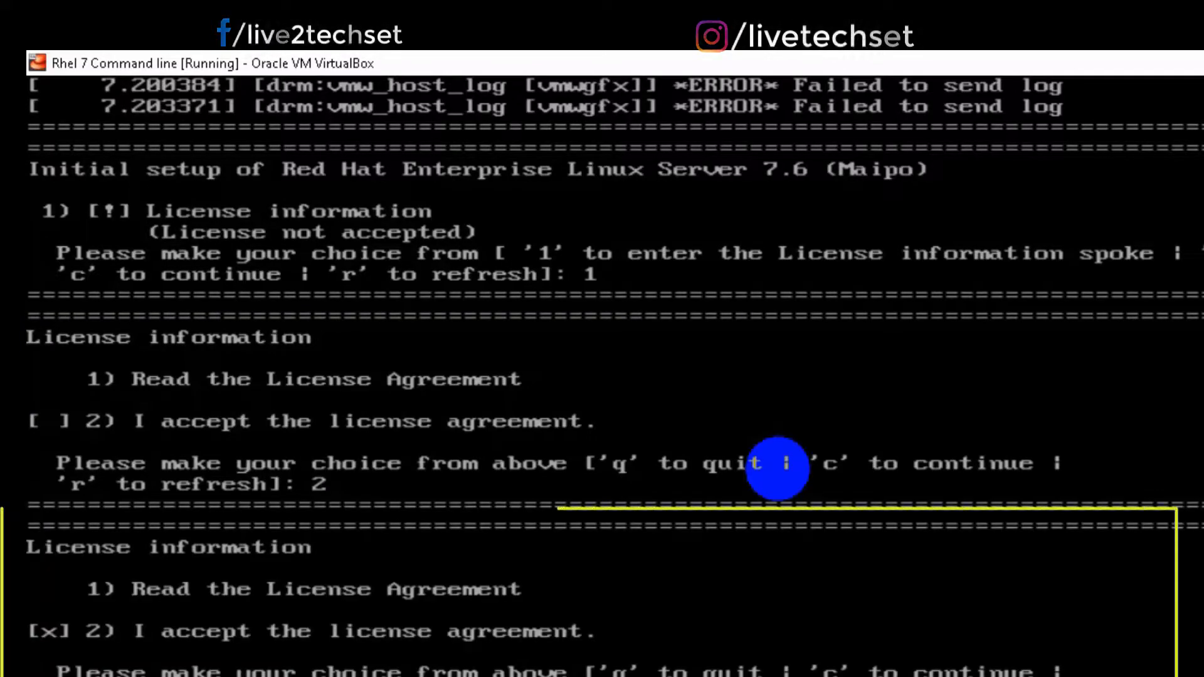
{"action": "type", "text": "c"}
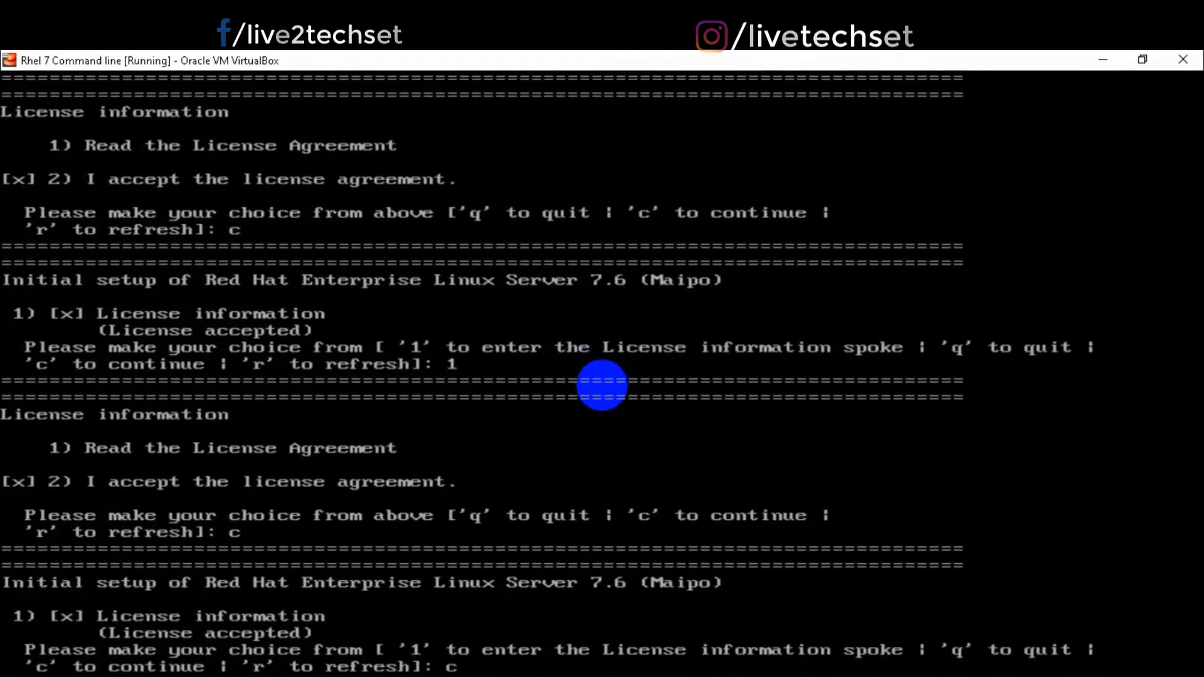
{"action": "key", "text": "Return"}
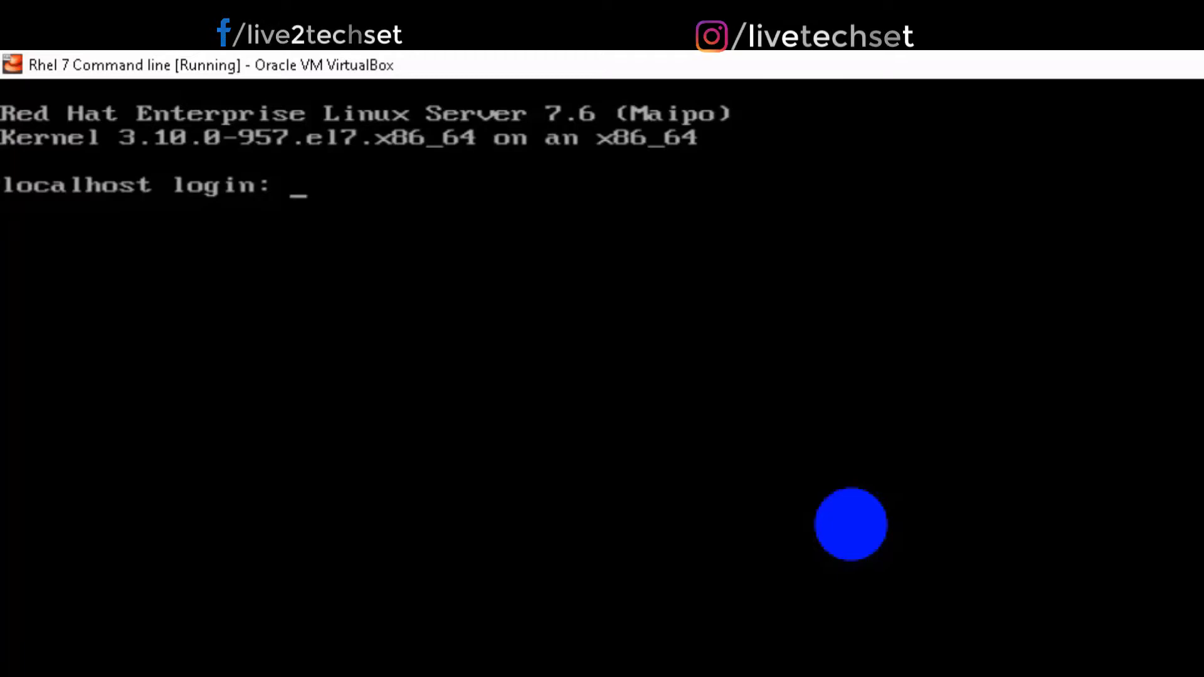
Step: Log in as root with its password and begin typing a systemctl graphical.target command
{"action": "type", "text": "root"}
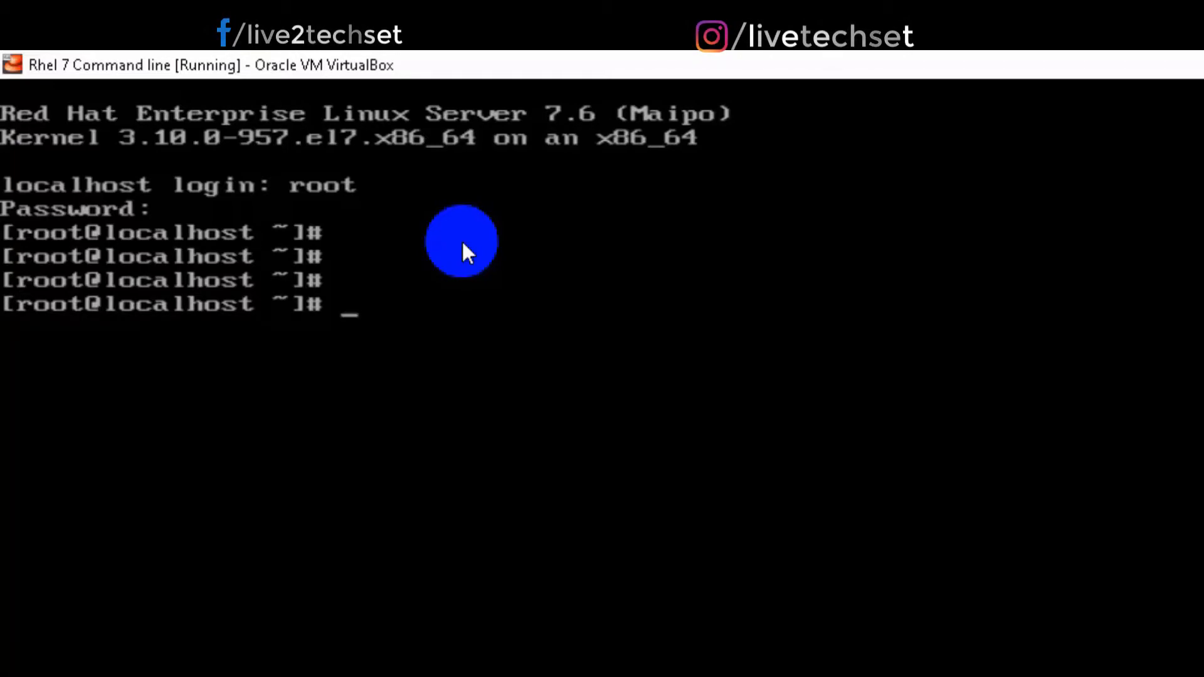
{"action": "type", "text": "systemctl enable"}
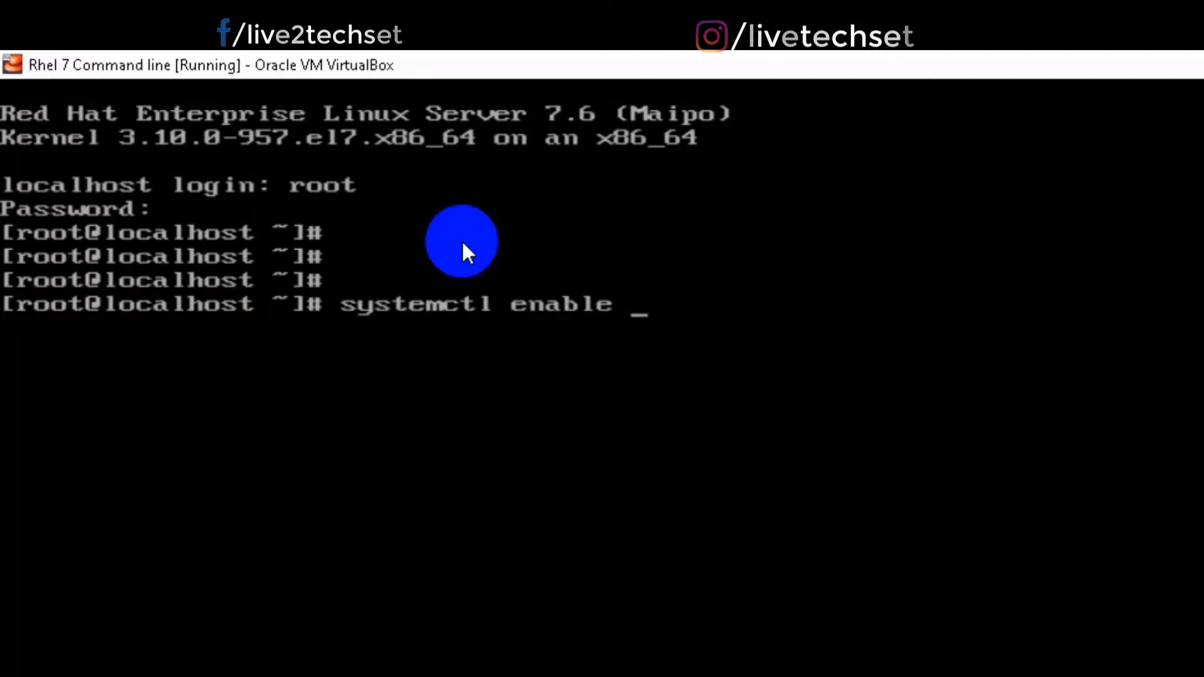
{"action": "type", "text": "graphical."}
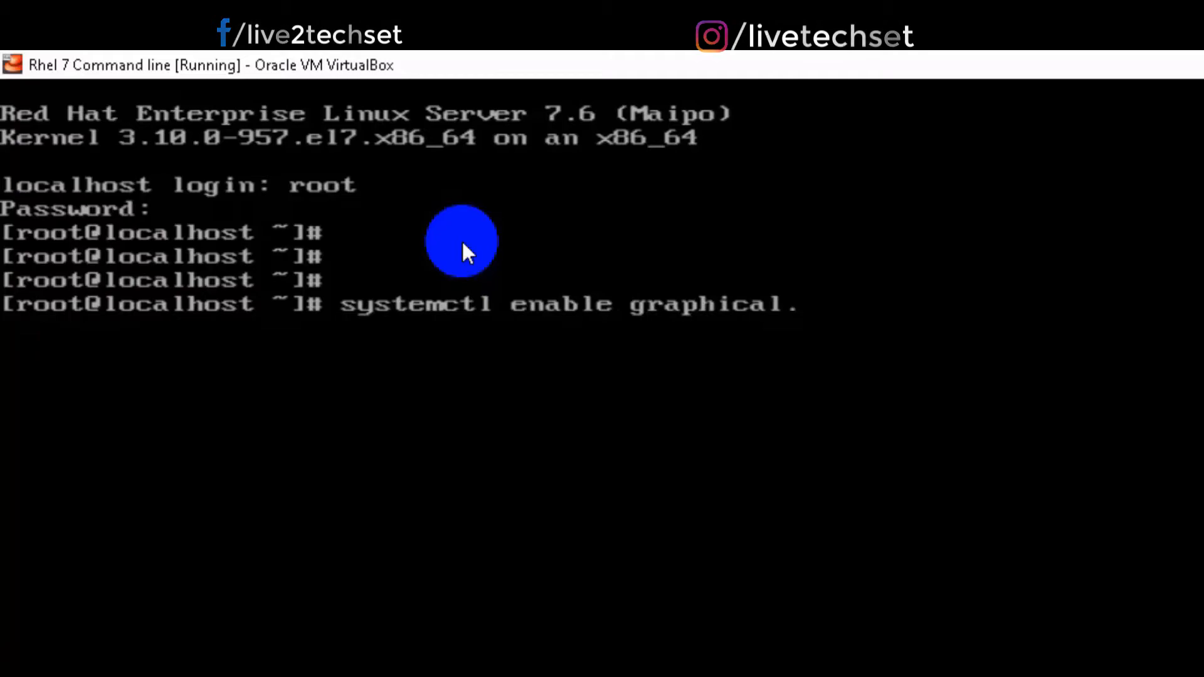
{"action": "type", "text": "target --for"}
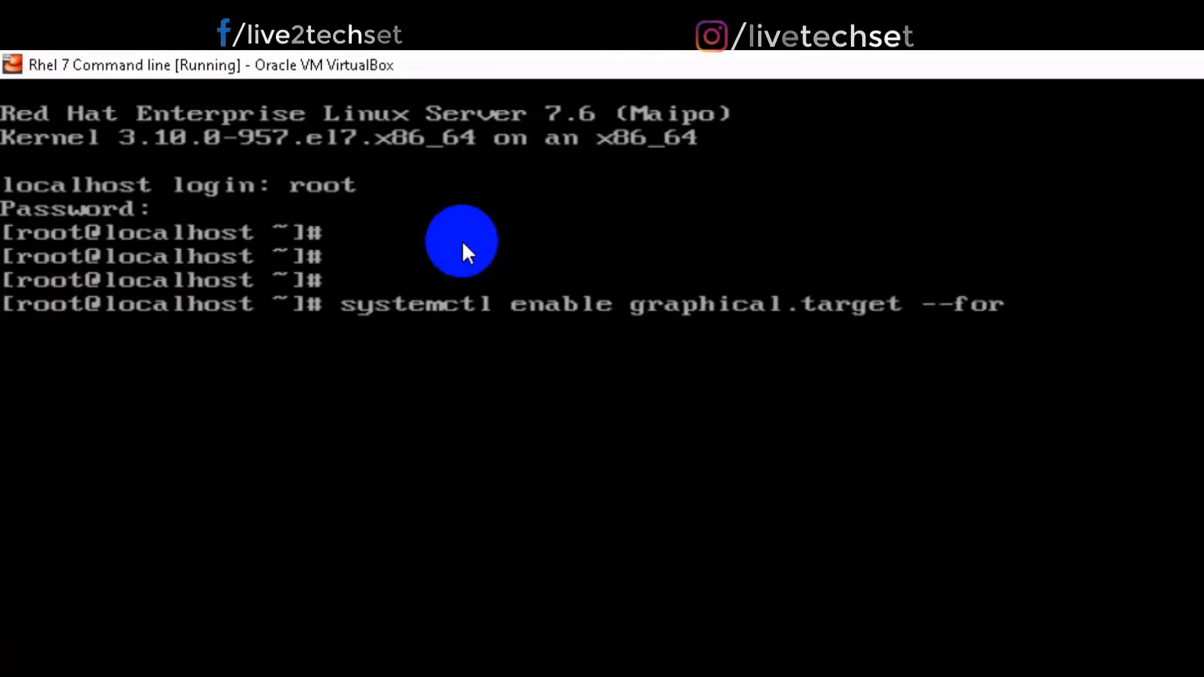
{"action": "type", "text": "ce"}
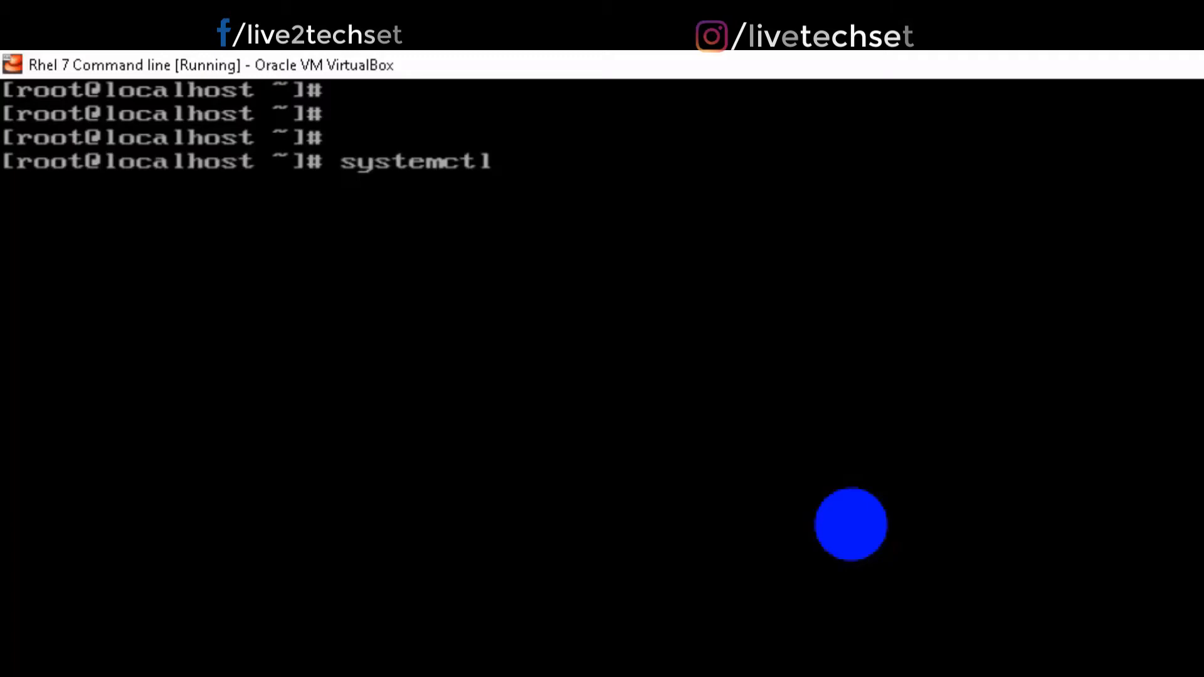
Step: Run 'systemctl set-default graphical.target' and enter init to switch into the graphical runlevel
{"action": "type", "text": "set"}
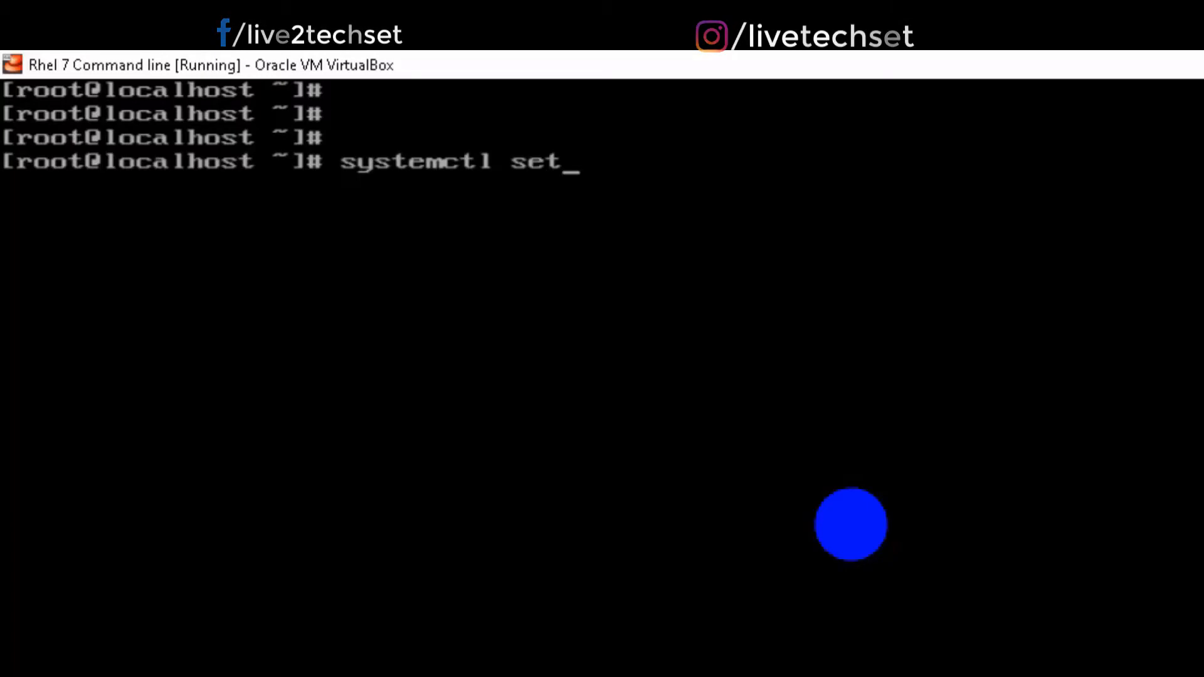
{"action": "type", "text": "-default graphical"}
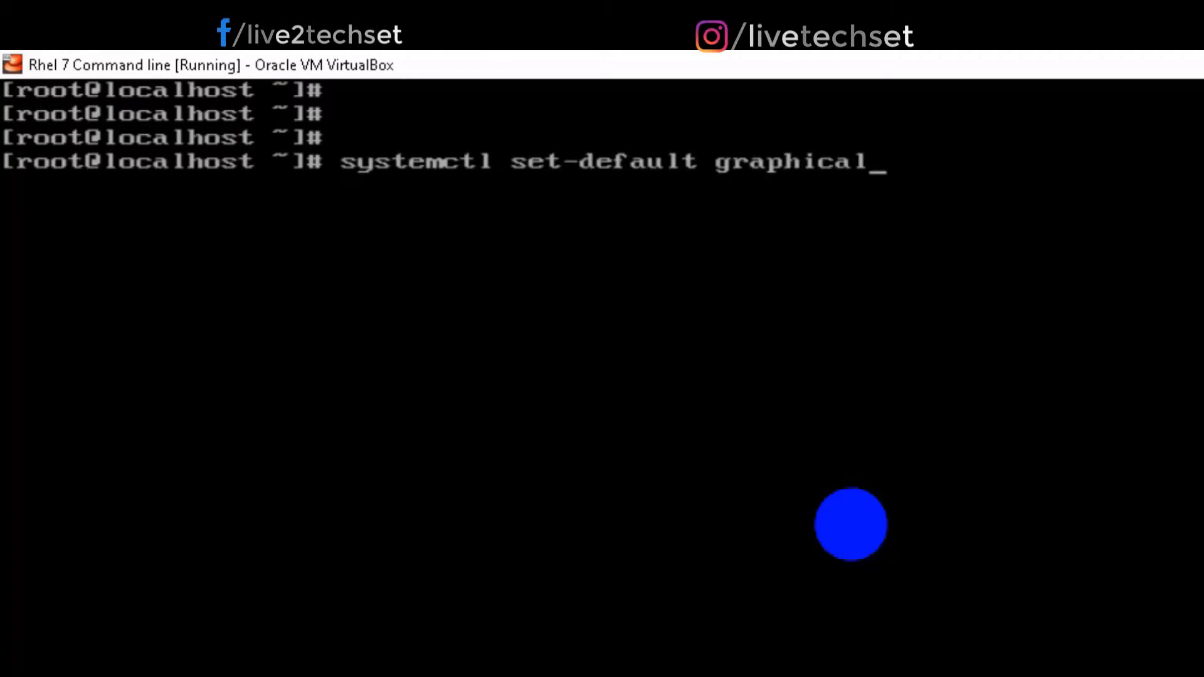
{"action": "type", "text": ".target"}
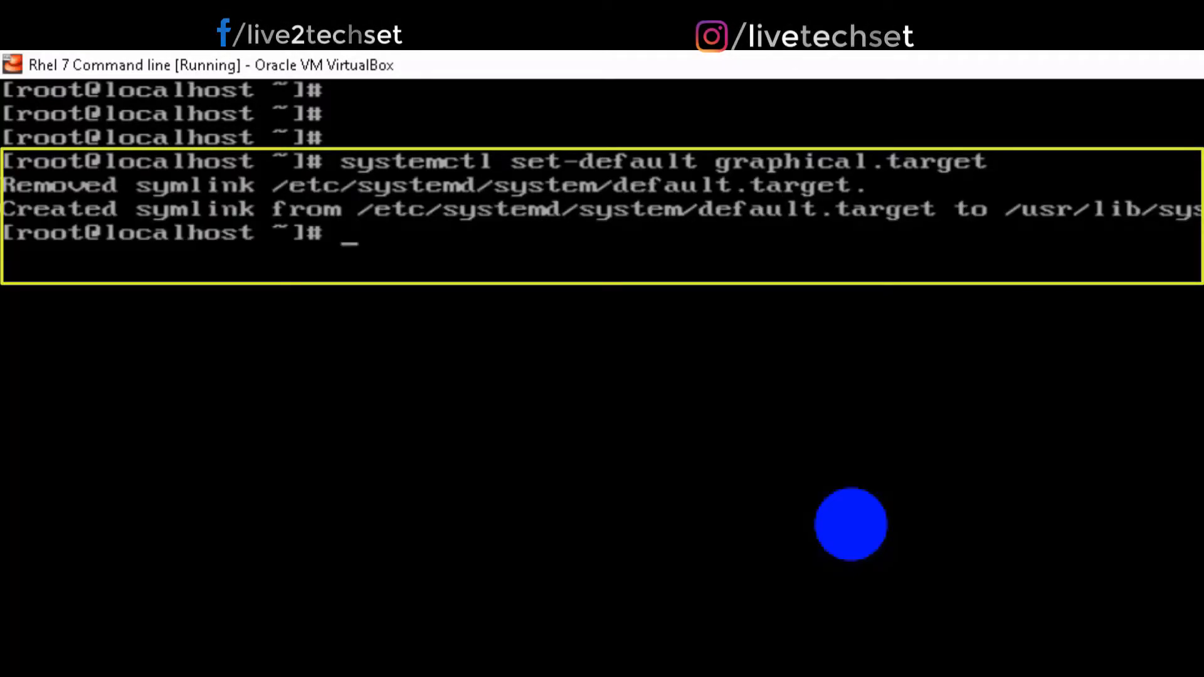
{"action": "type", "text": "ini"}
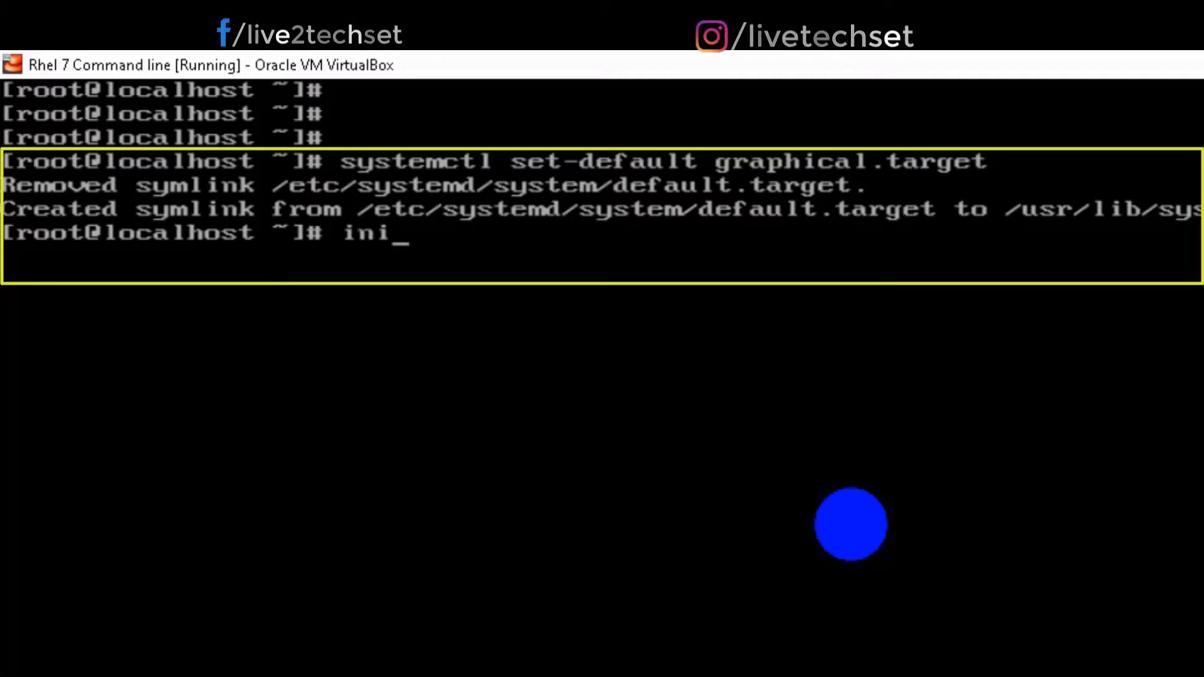
{"action": "type", "text": "t"}
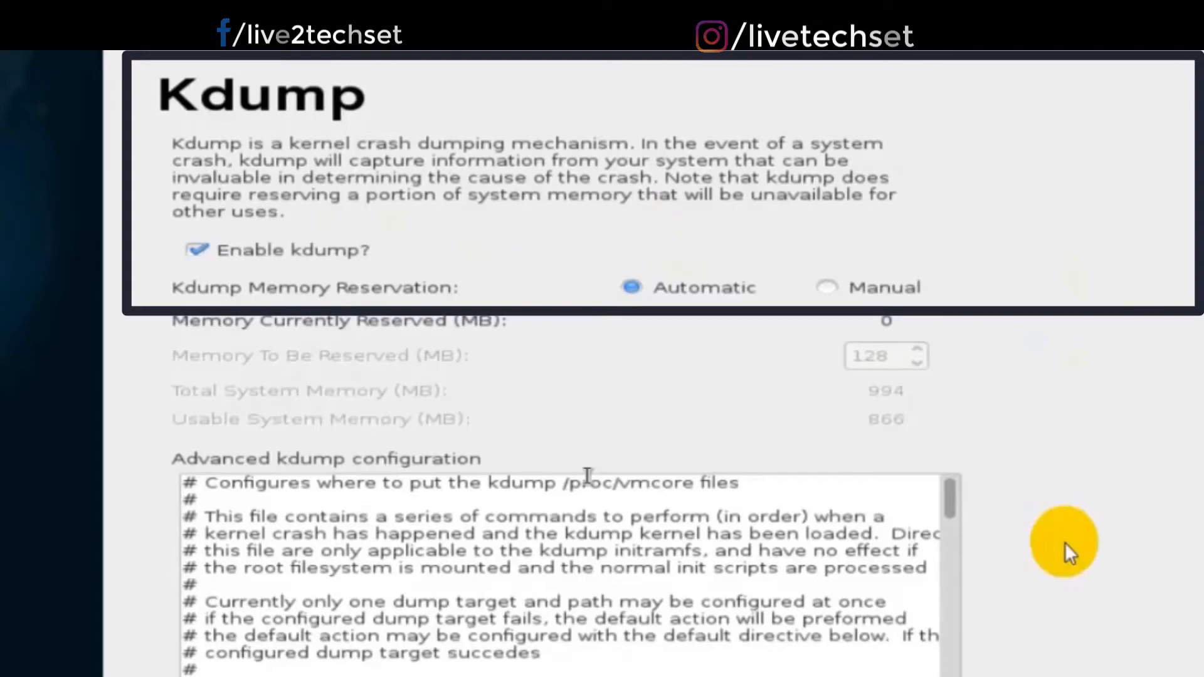
{"action": "mouse_move", "coordinate": [634, 473]}
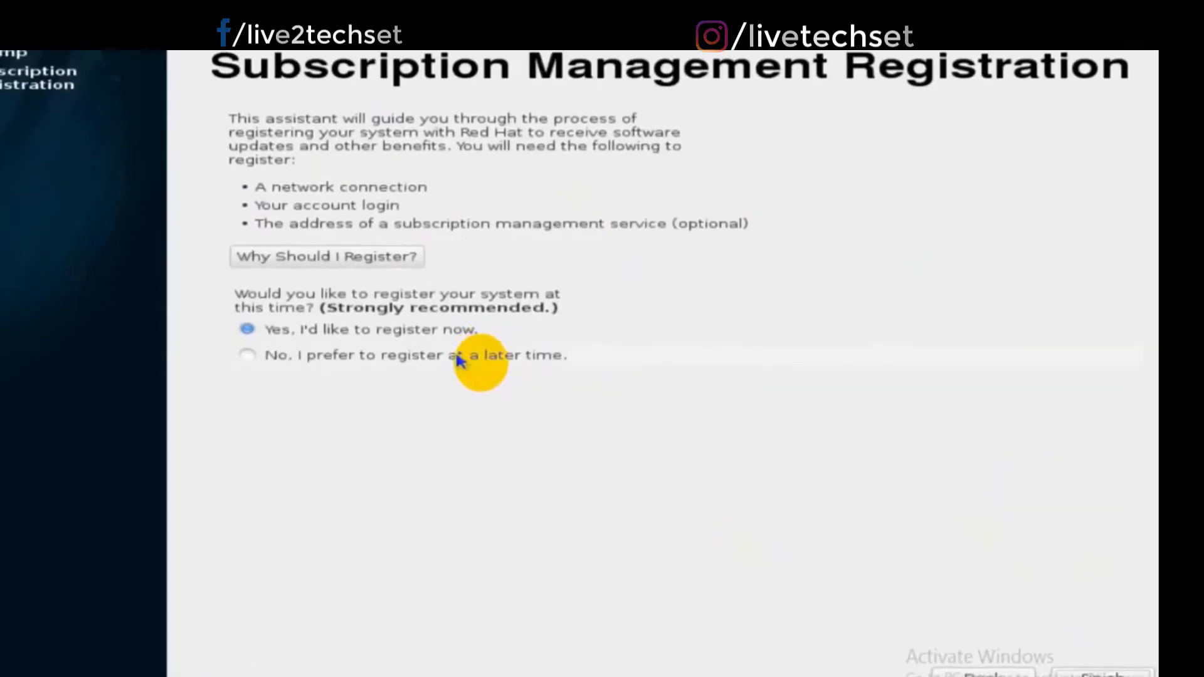
Step: On Subscription Management Registration choose 'No, I prefer to register at a later time'
{"action": "left_click", "coordinate": [246, 355]}
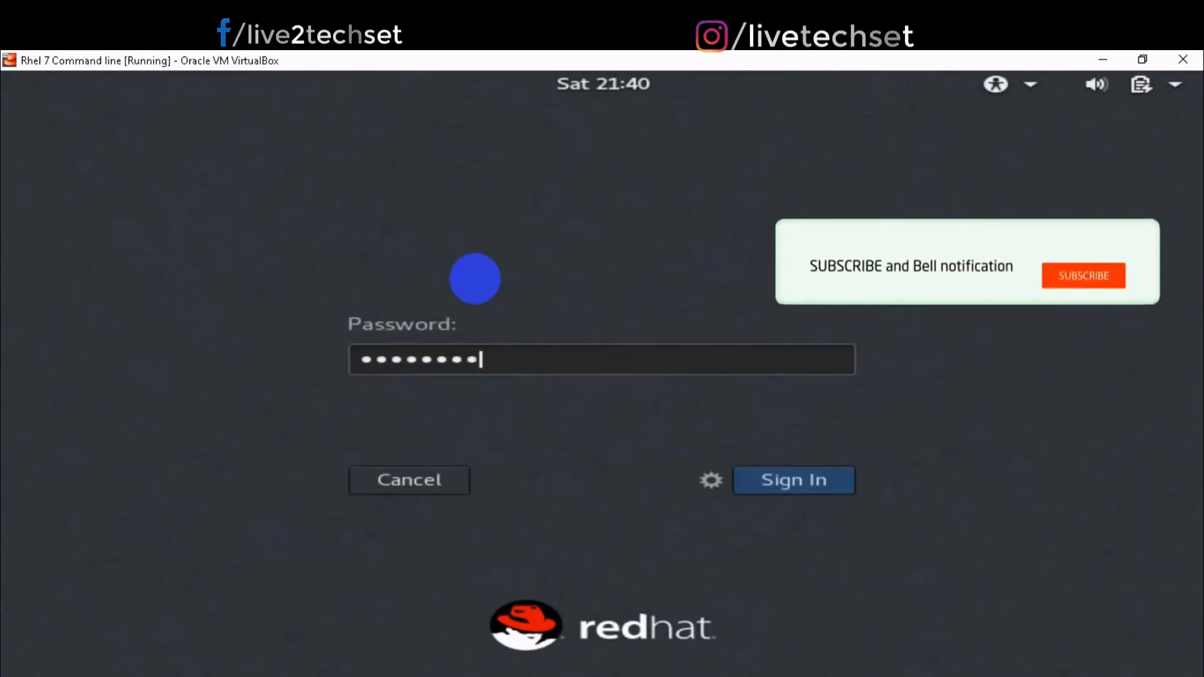
Step: Sign in with the password and advance through the GNOME welcome screens to the desktop
{"action": "left_click", "coordinate": [1082, 275]}
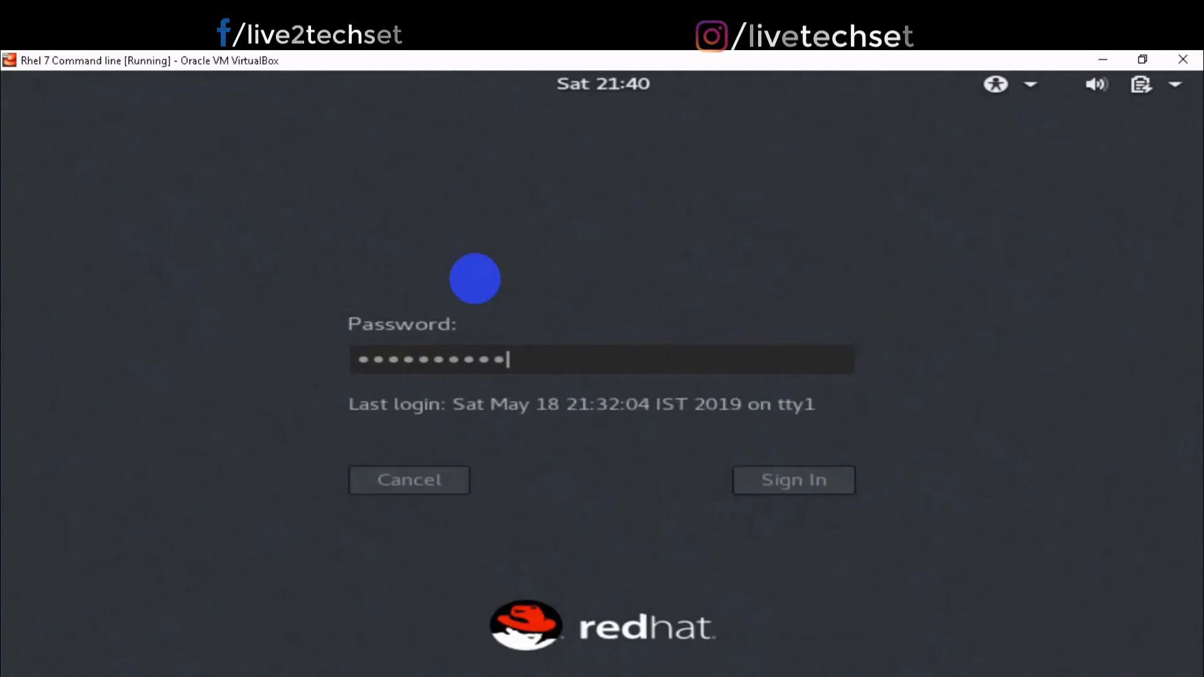
{"action": "left_click", "coordinate": [793, 479]}
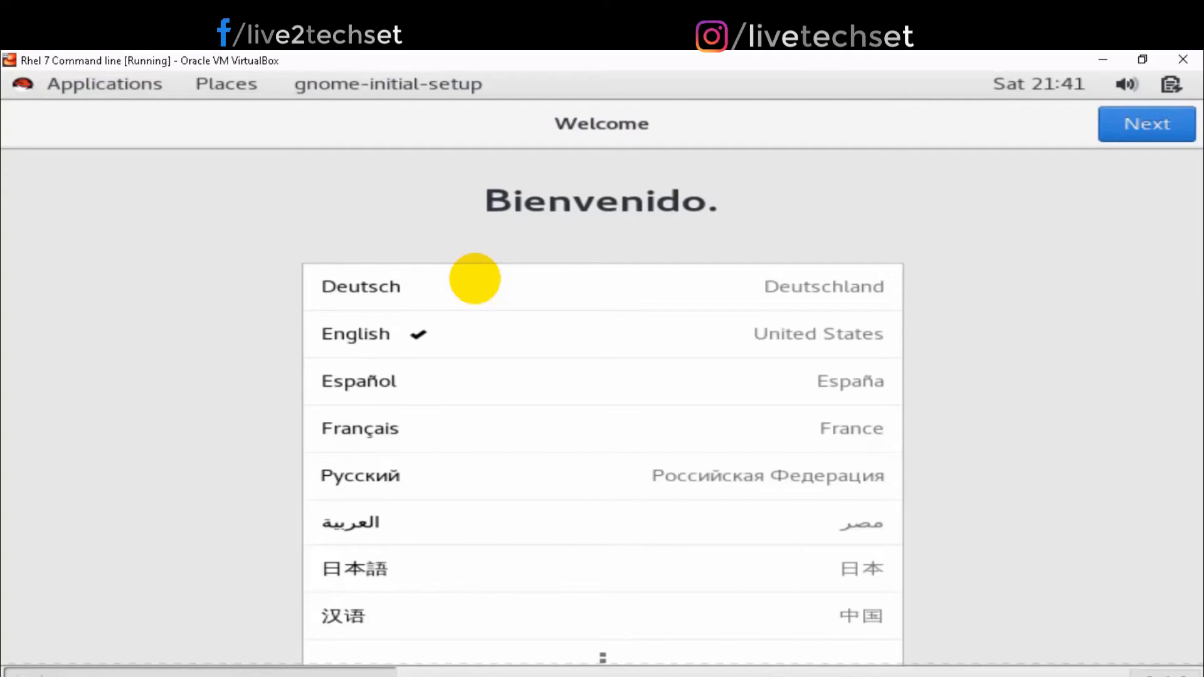
{"action": "left_click", "coordinate": [1147, 124]}
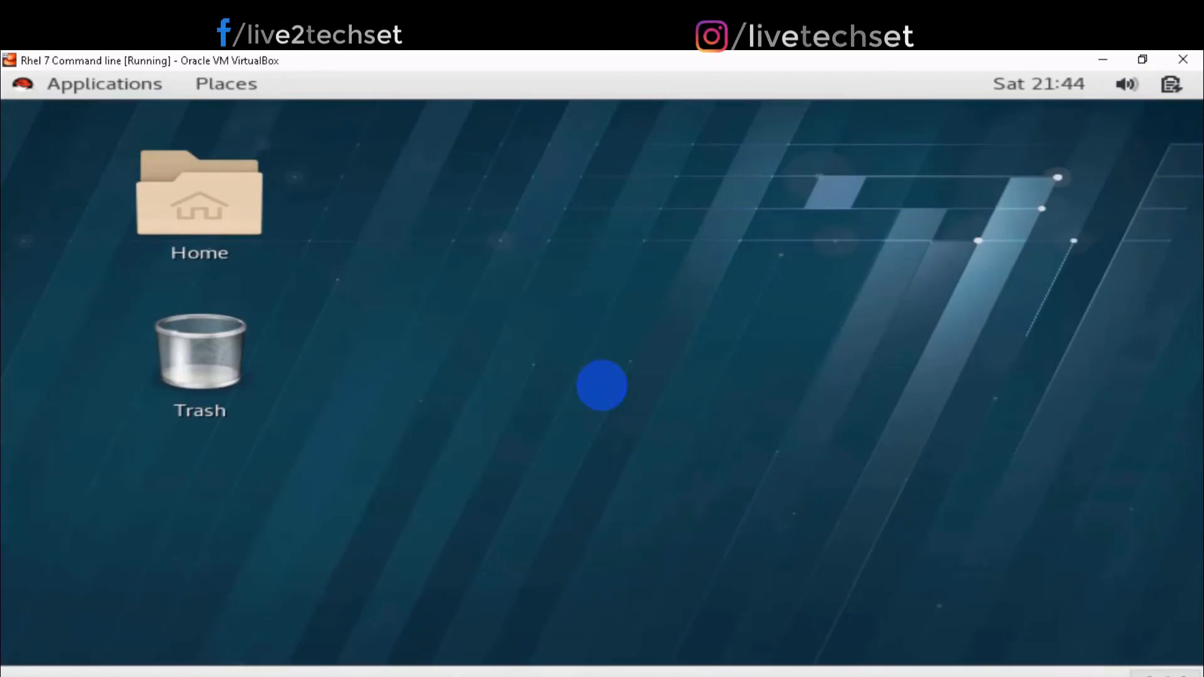
{"action": "mouse_move", "coordinate": [1178, 130]}
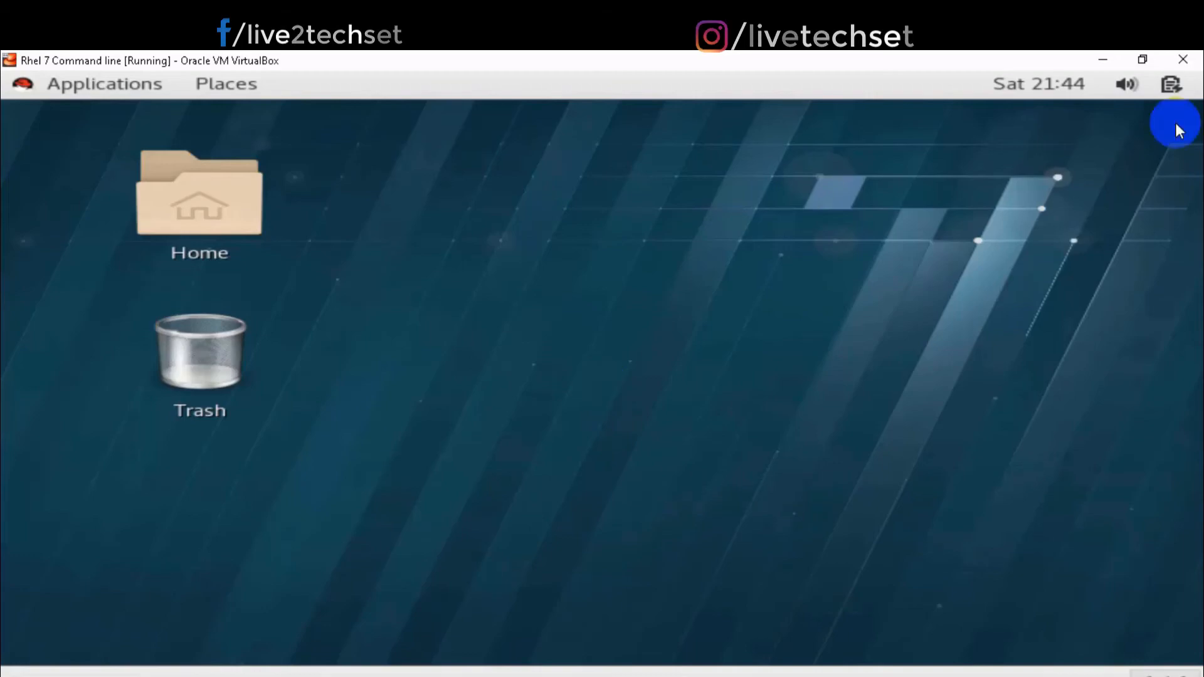